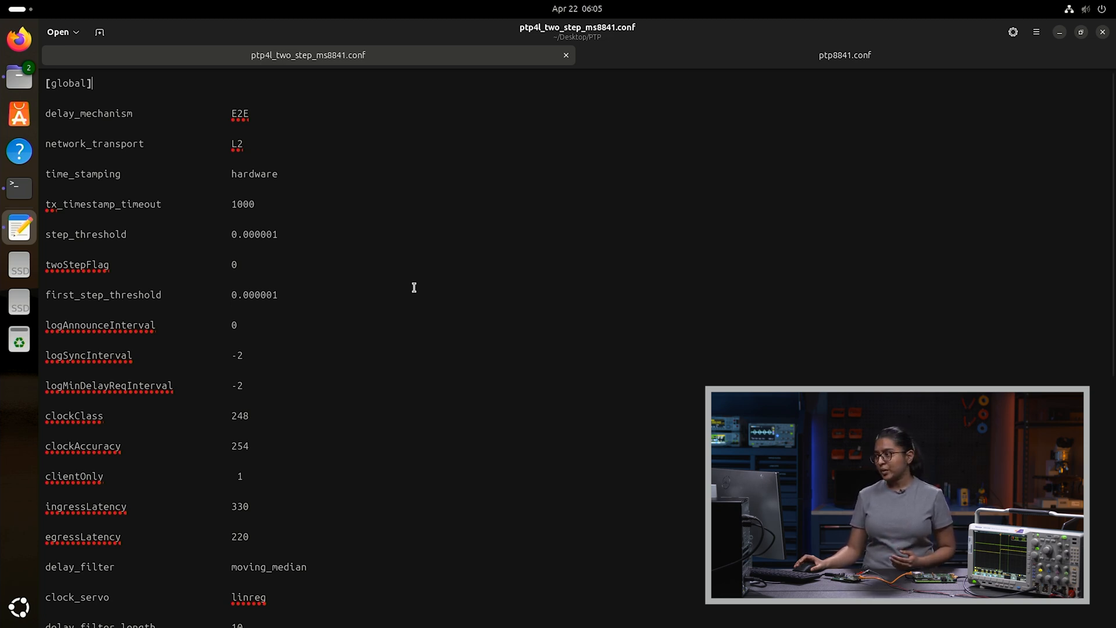
Bring eth0 up on the switch console and stage the ptp4l -f lan.cfg -m command.
click(19, 188)
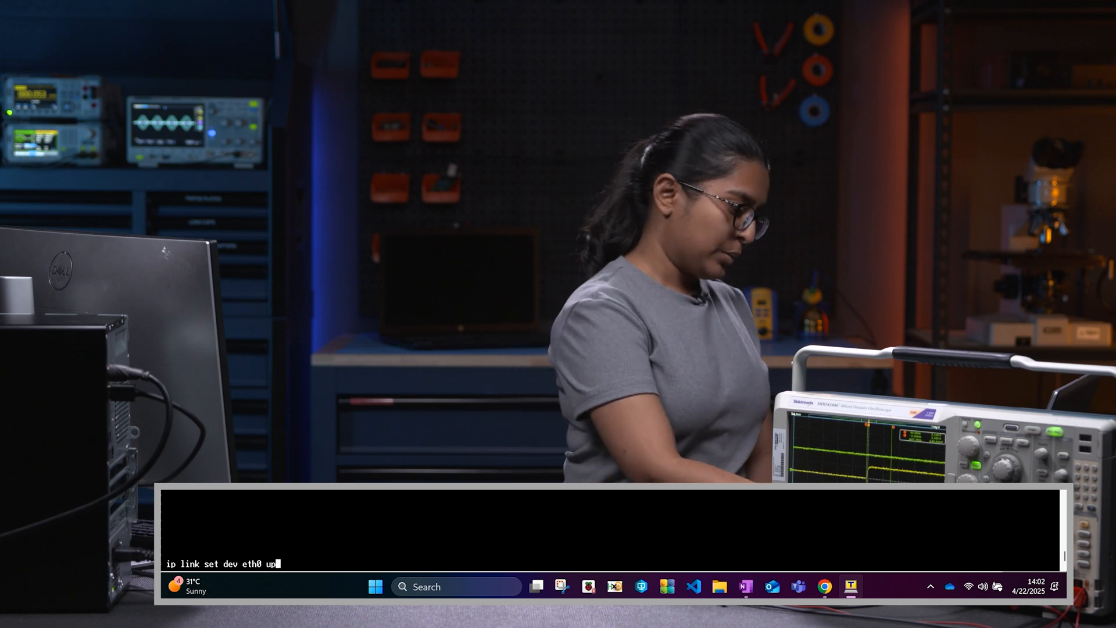
key(Return)
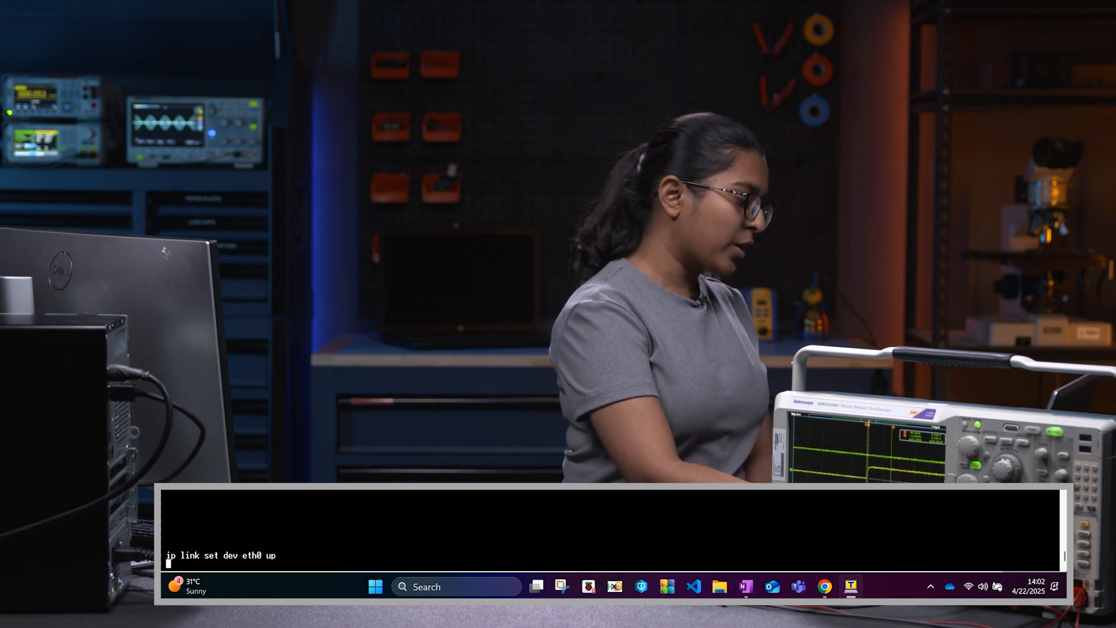
text(ptp4l -f lan.cfg -m)
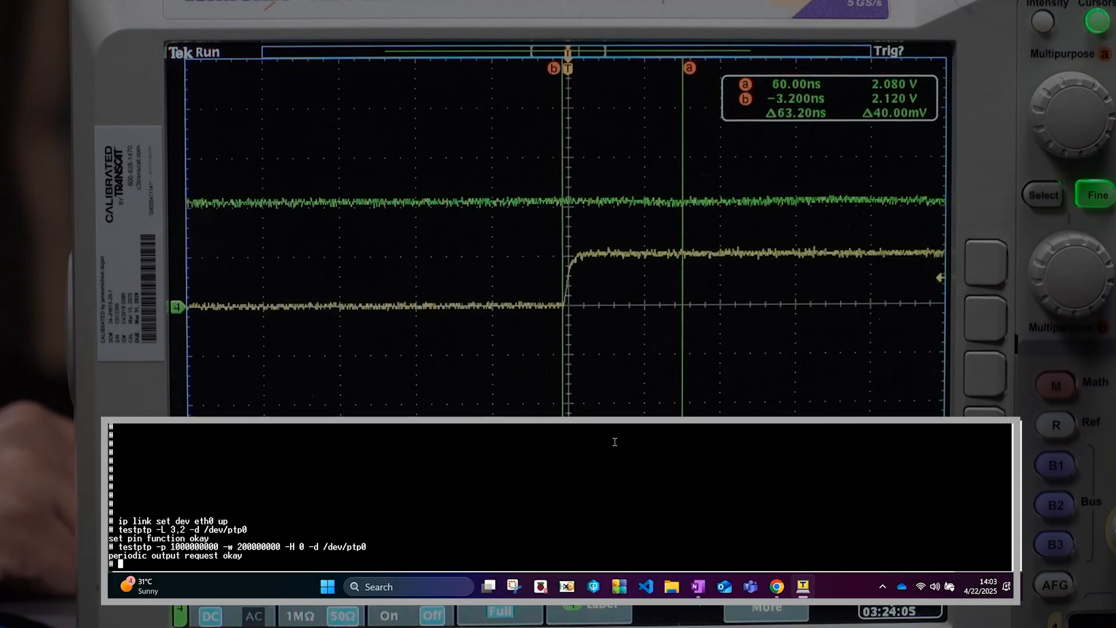
text(testptp -L 3,2 -d /dev/ptp0)
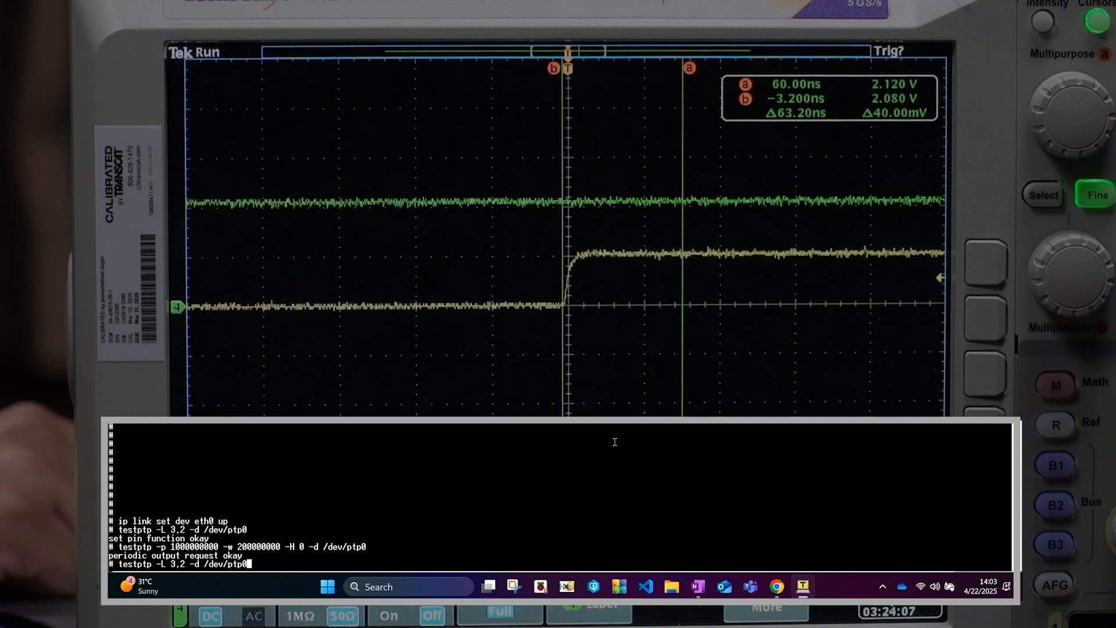
text(ptp4l -f lan.cfg -m)
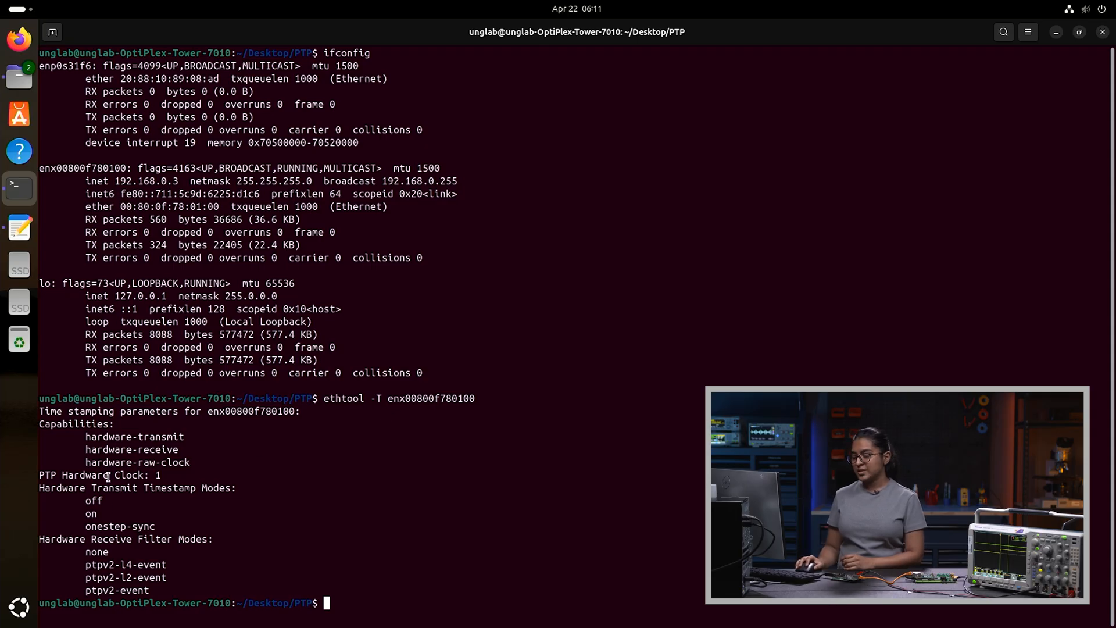
mouse_move(81, 470)
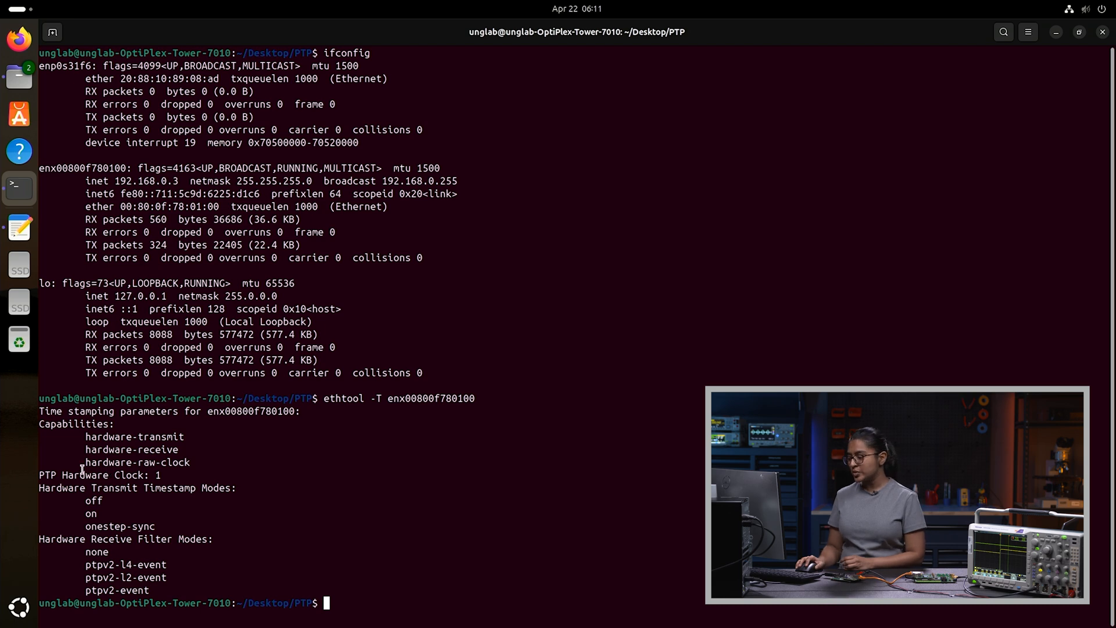
Clear the terminal, enter Desktop/PTP, and stage sudo ./testptp -d /dev/ptp1 -L 2,2.
text(clea)
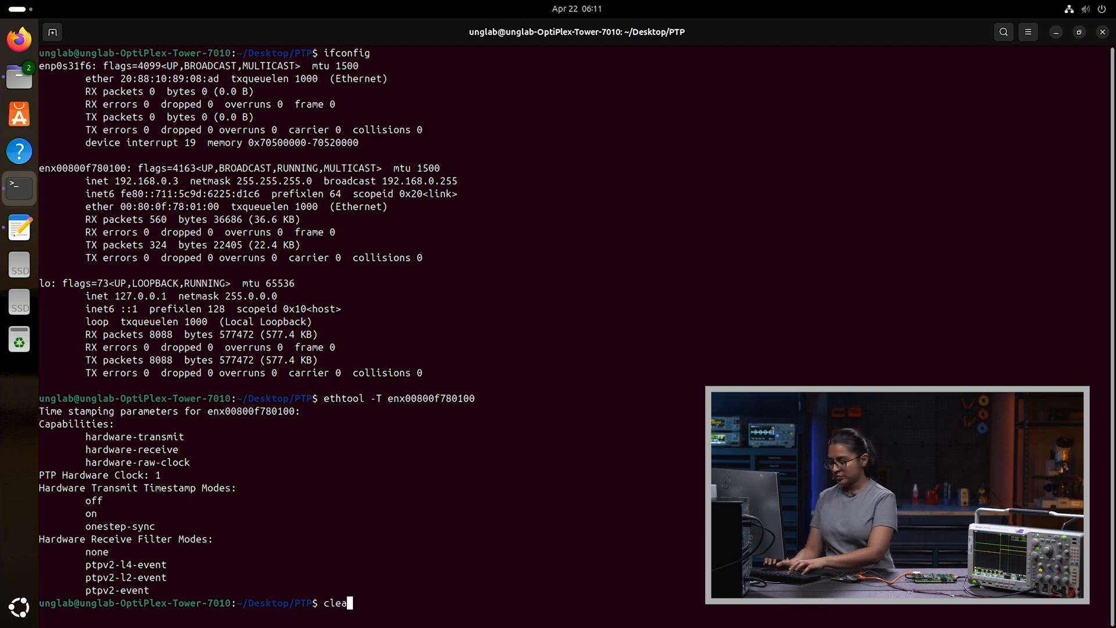
key(Return)
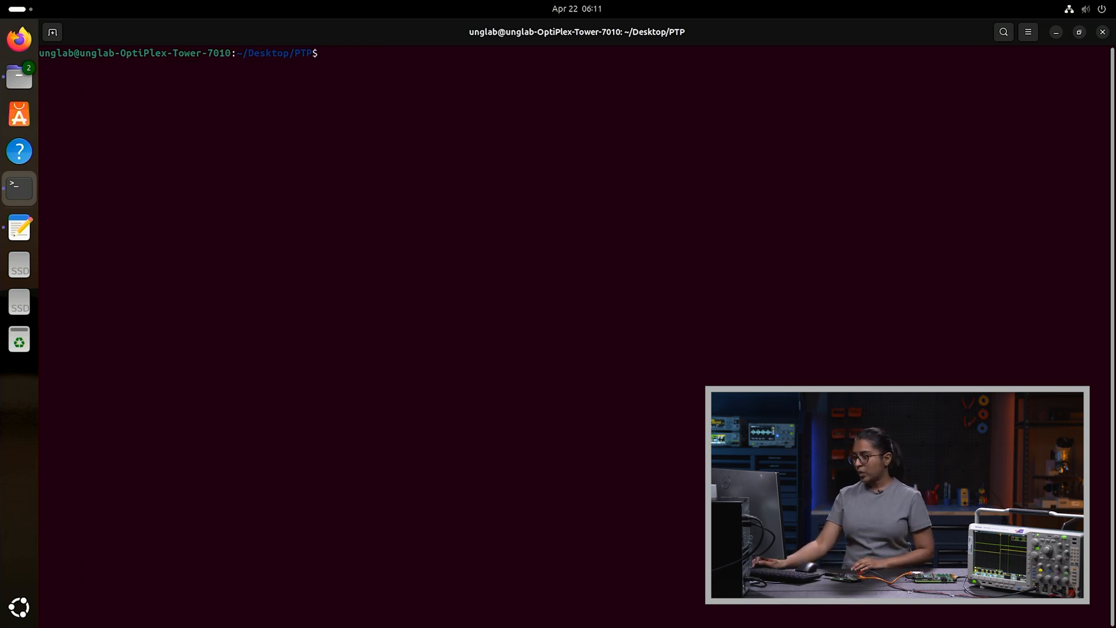
text(cd Desktop/PTP/)
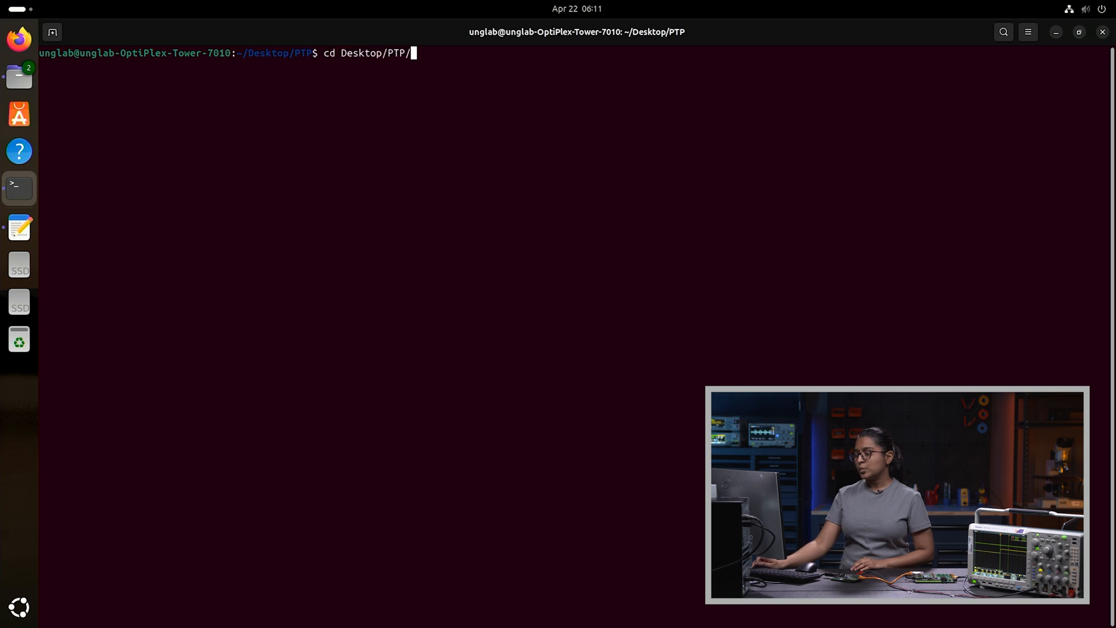
text(sudo ./testptp -d /dev/ptp1 -L 2,2)
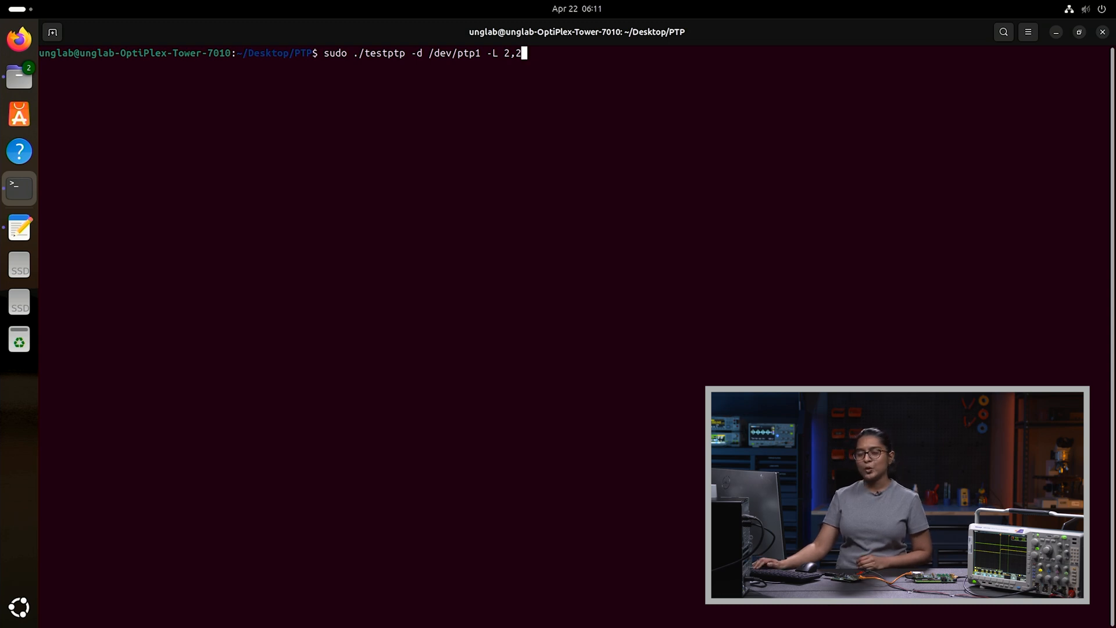
Set the /dev/ptp1 pin function, then start a 1 s periodic output with 200 ms pulse width.
key(Return)
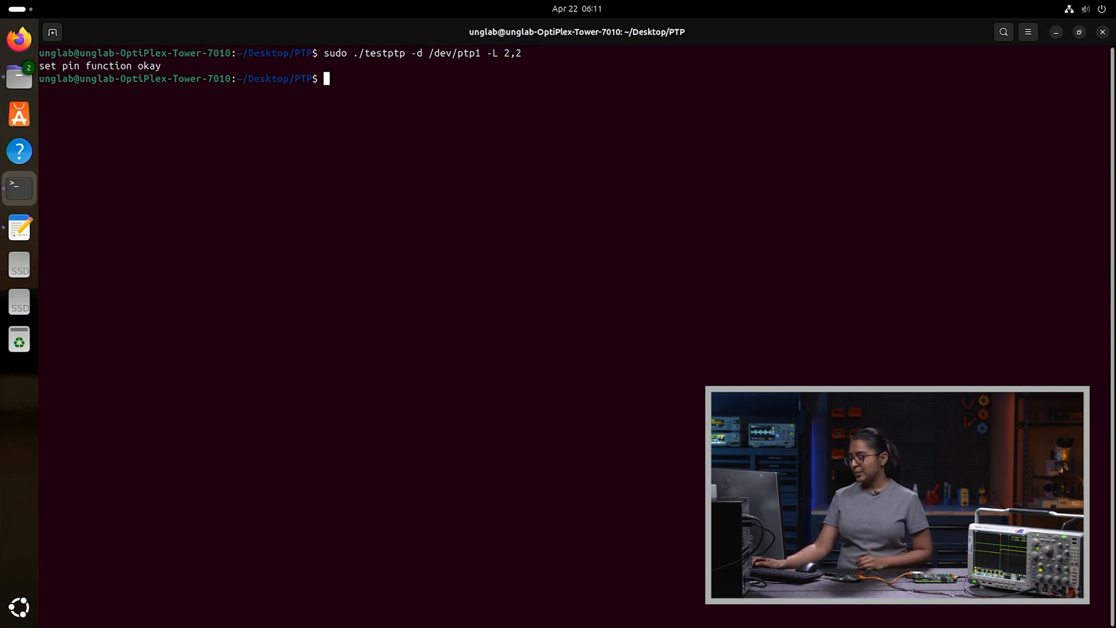
text(clear)
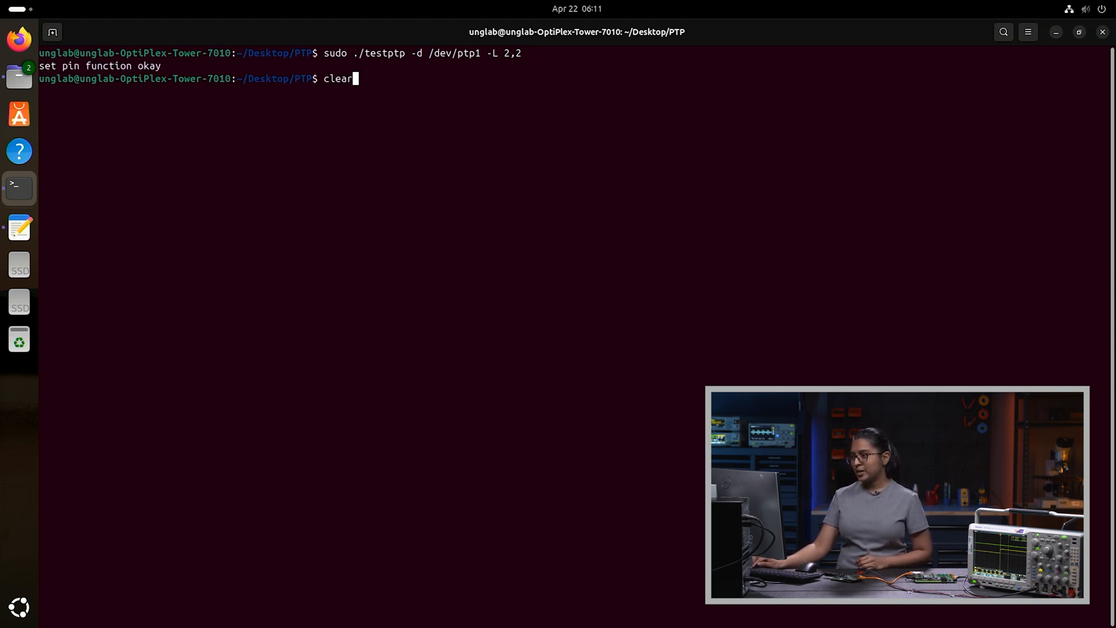
text(sudo ./testptp -d /dev/ptp1 -p 1000000000 -w 200000000)
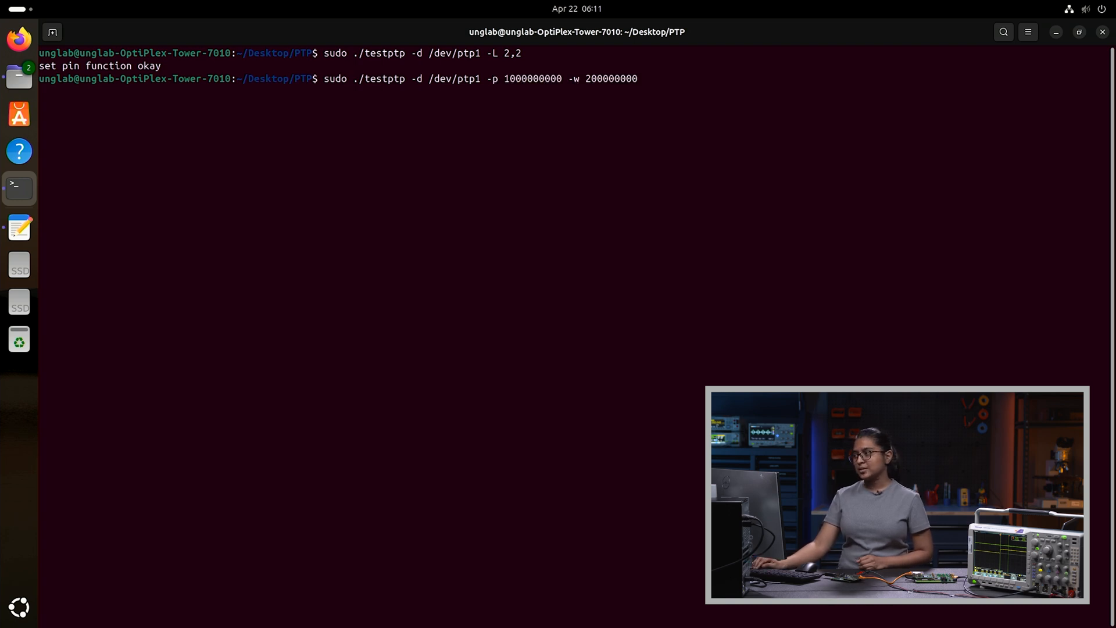
key(Return)
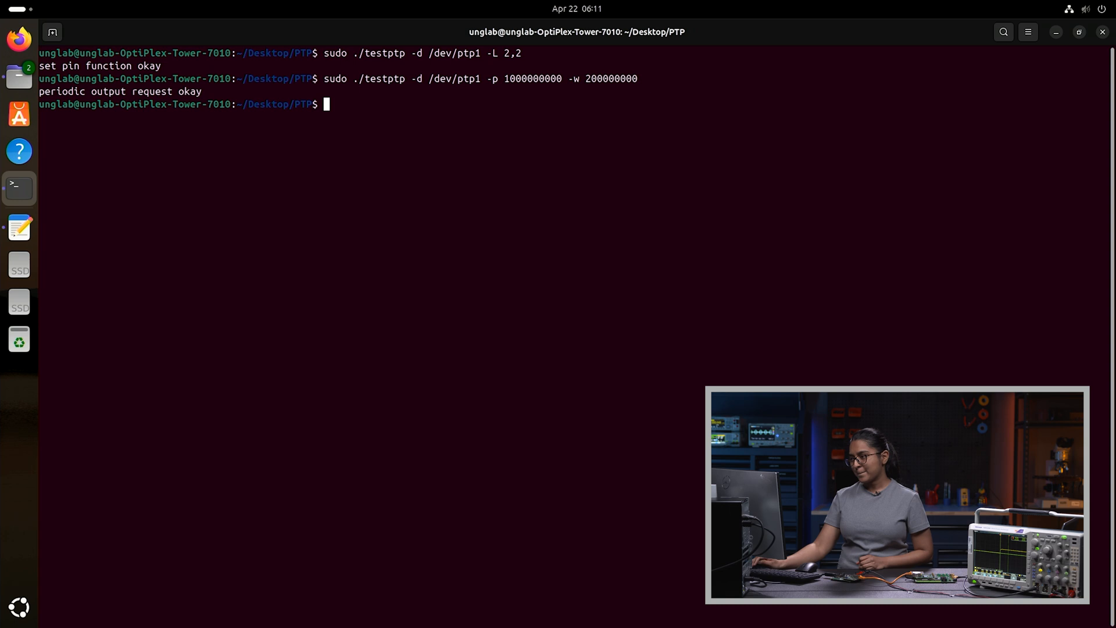
Stage the ptp4l command for enx00800f780100 with ptp4l_two_step_ms8841.conf on /dev/ptp1.
text(clear)
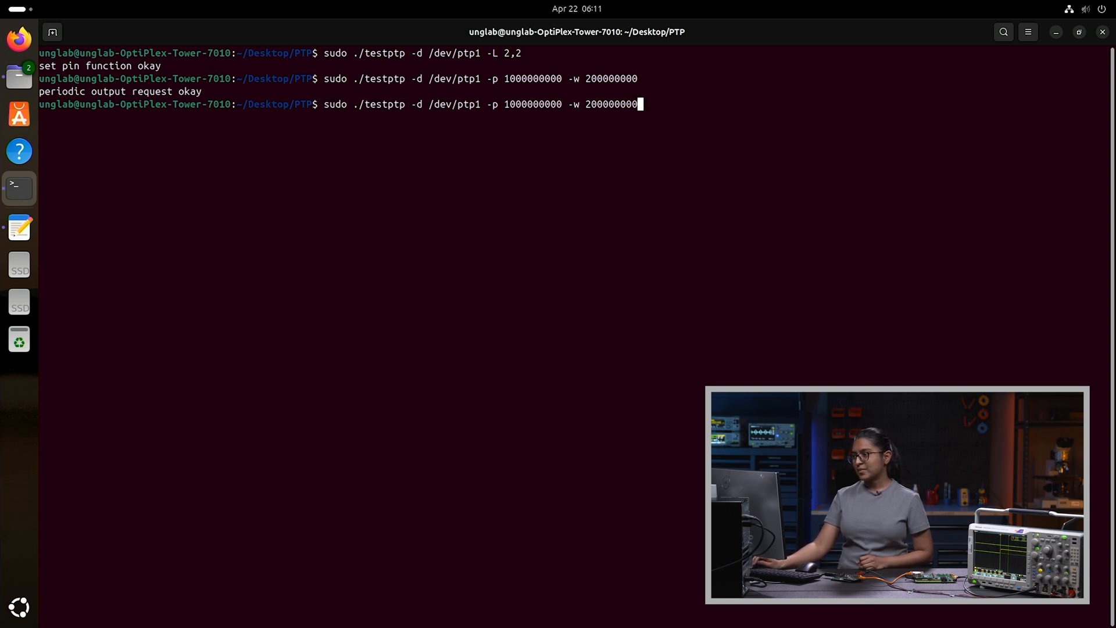
text(ethtool -T enx00800f780100)
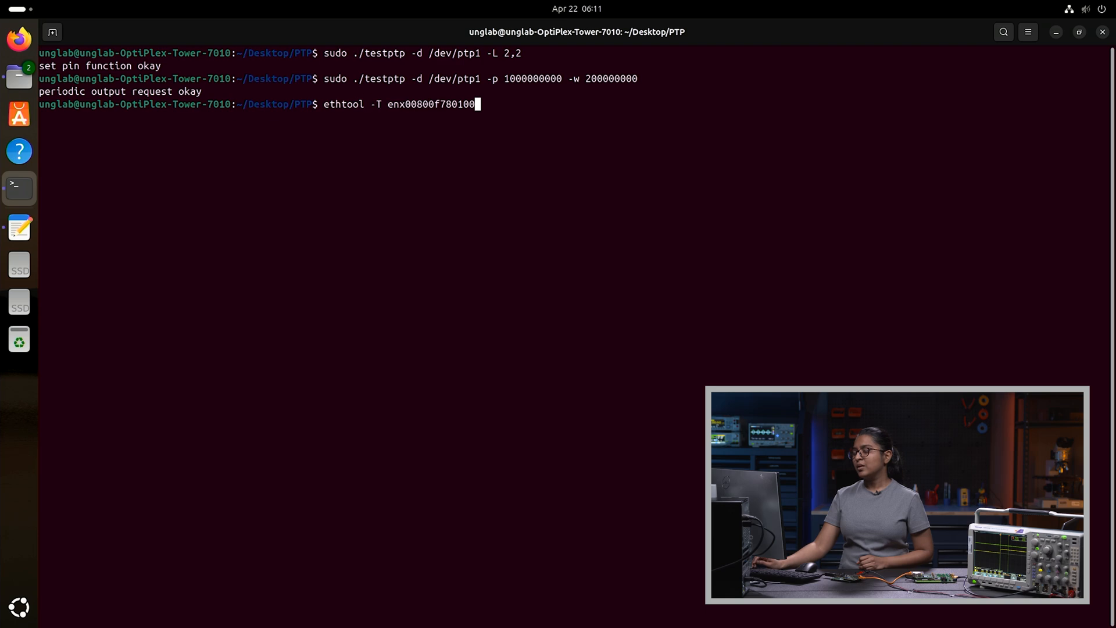
text(cd Desktop/PTP/)
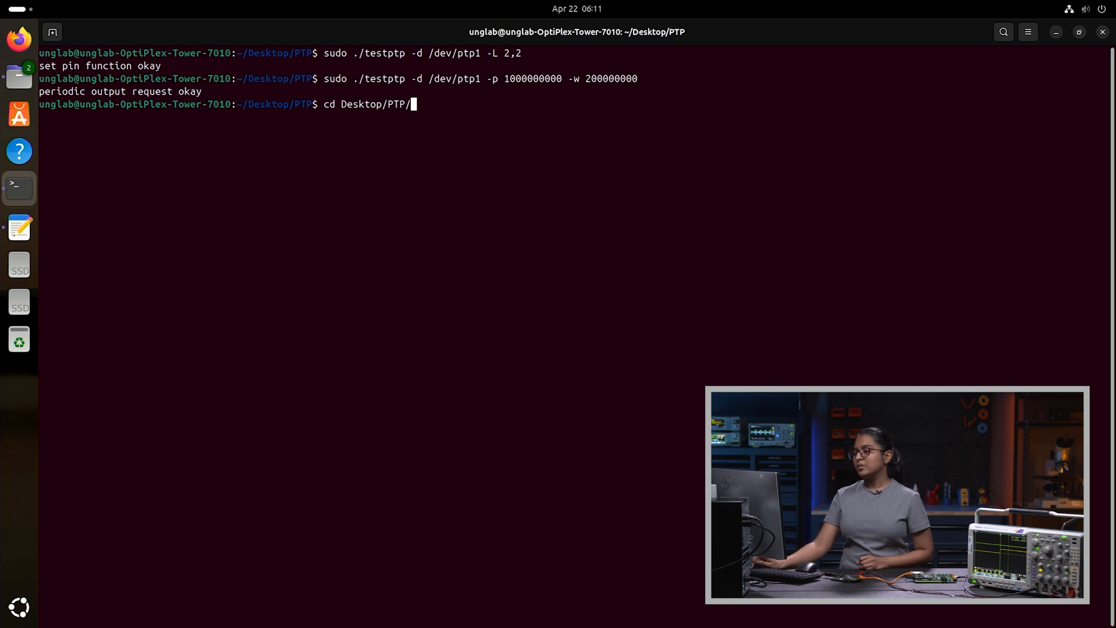
text(sudo ptp4l -i enx00800f780100 -f ptp4l_two_step_ms8841.conf -p /dev/ptp1 -m)
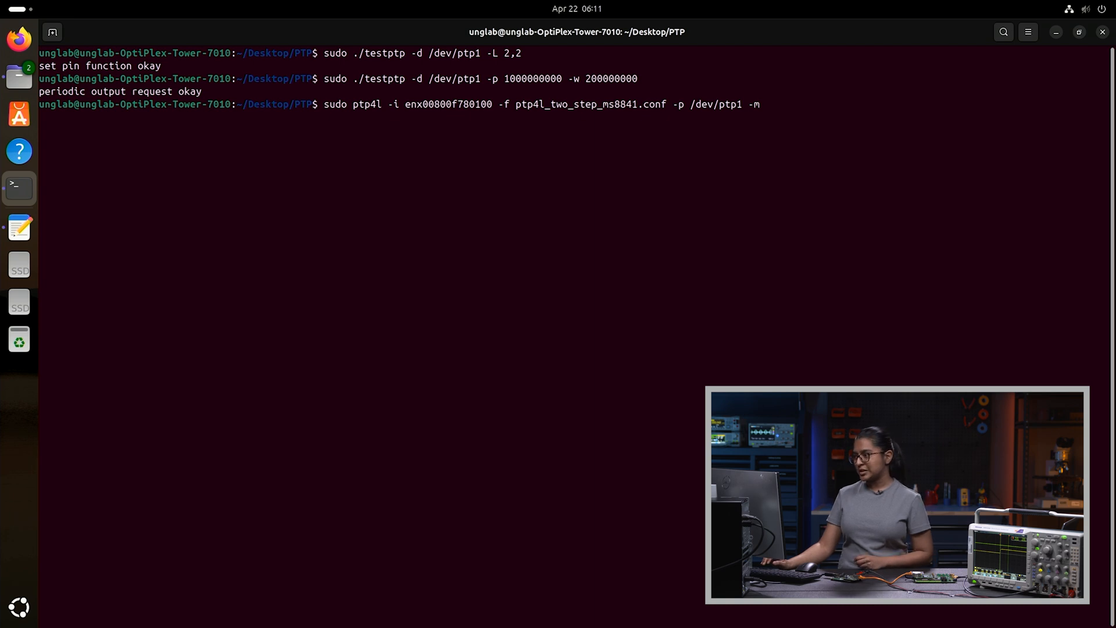
Launch ptp4l on /dev/ptp1 so its port listens and reports a new foreign master.
key(Return)
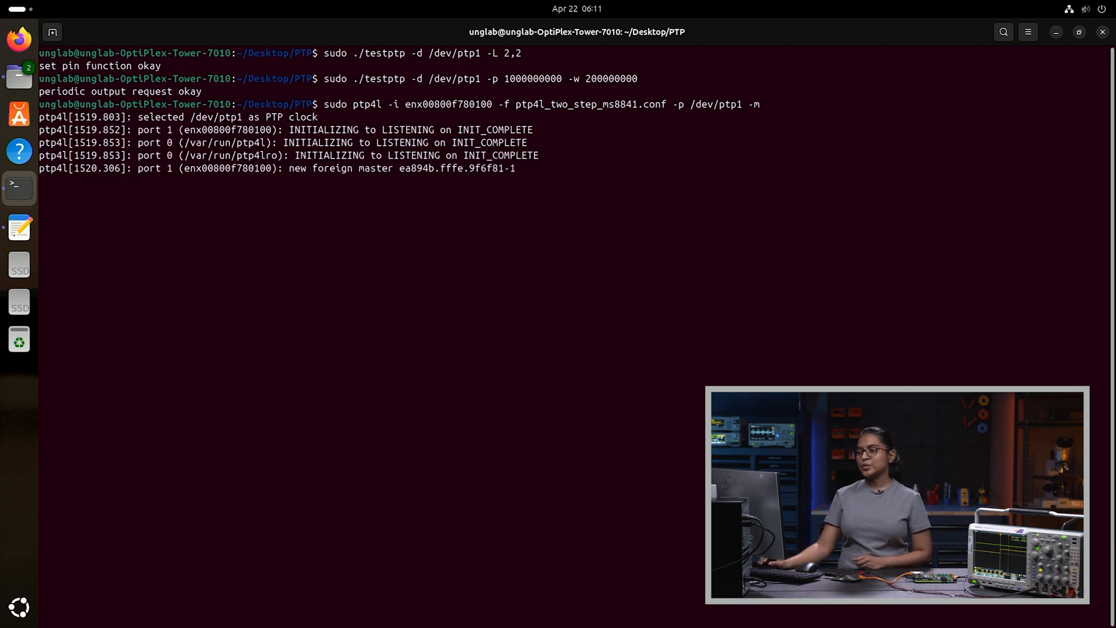